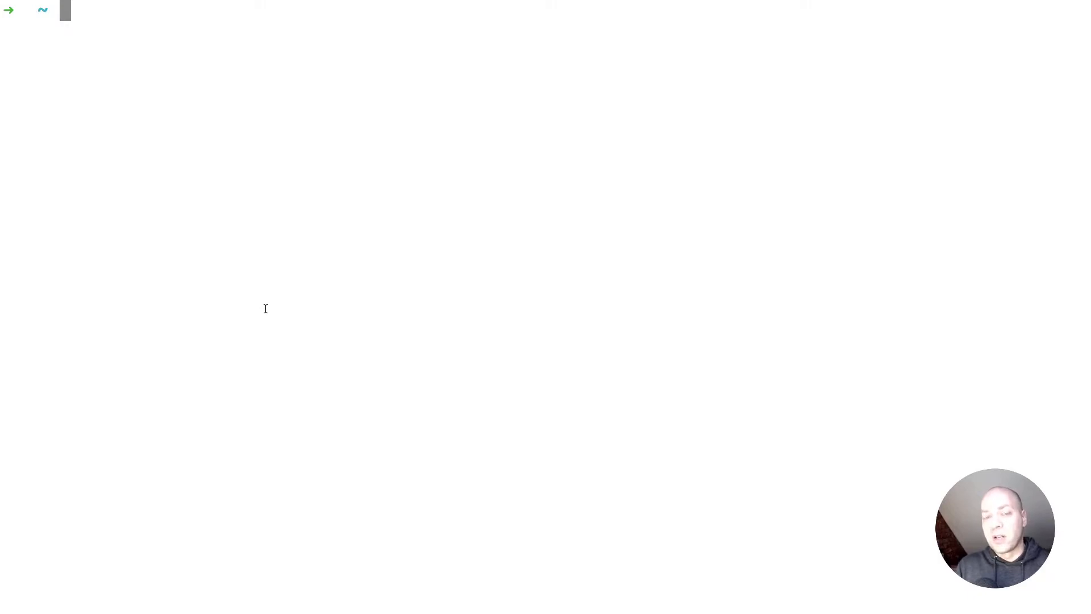
Connect over SSH as root to 104.248.164.19 and reach the server's shell prompt.
text(ssh root@104.248.164.19)
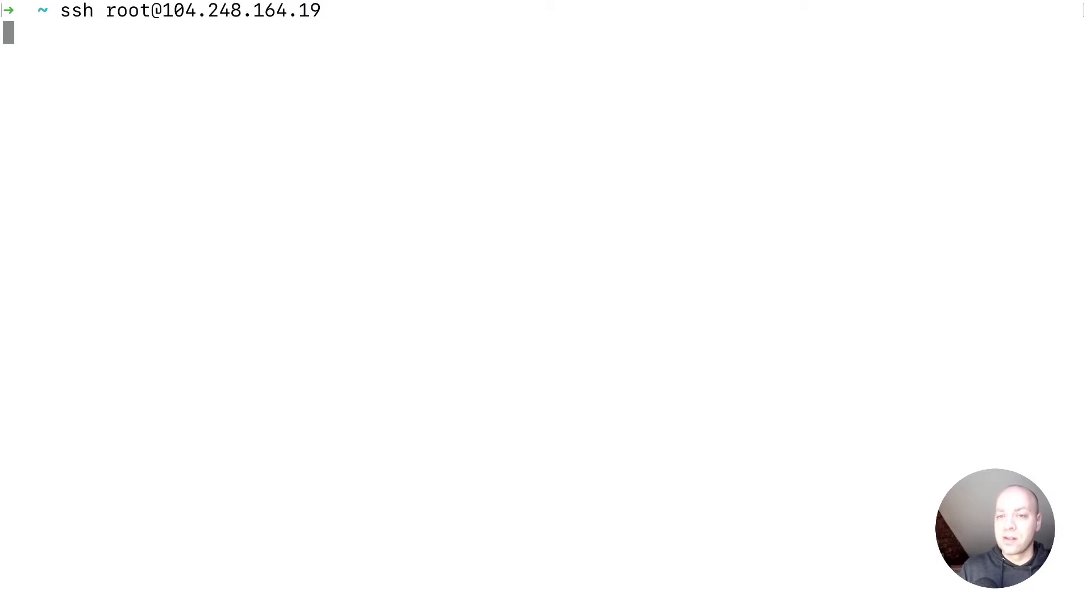
key(Return)
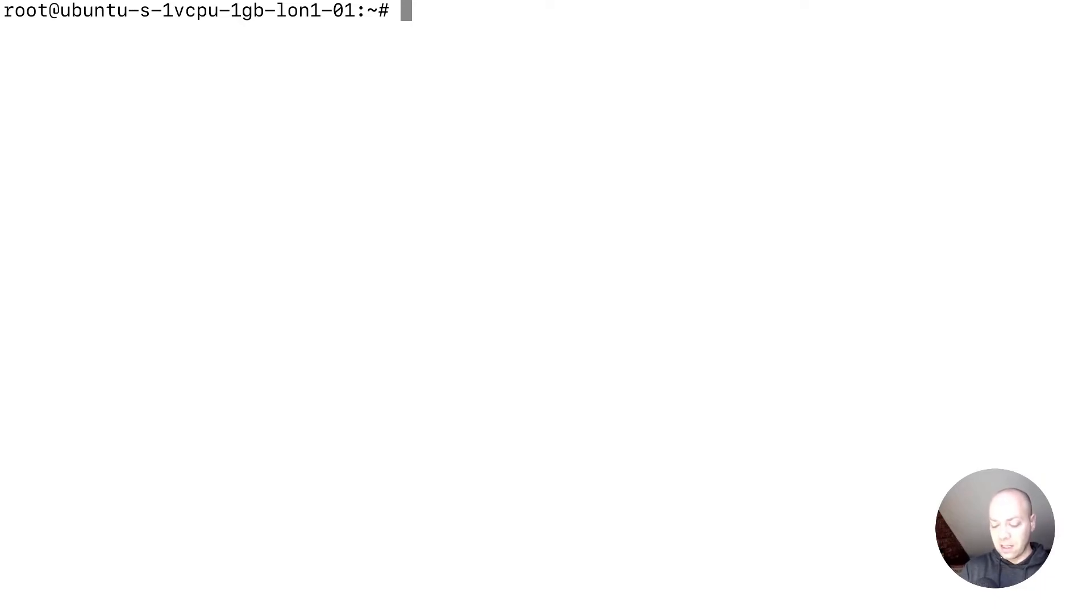
Run certbot, which reports command not found with snap and apt install suggestions.
text(certbot)
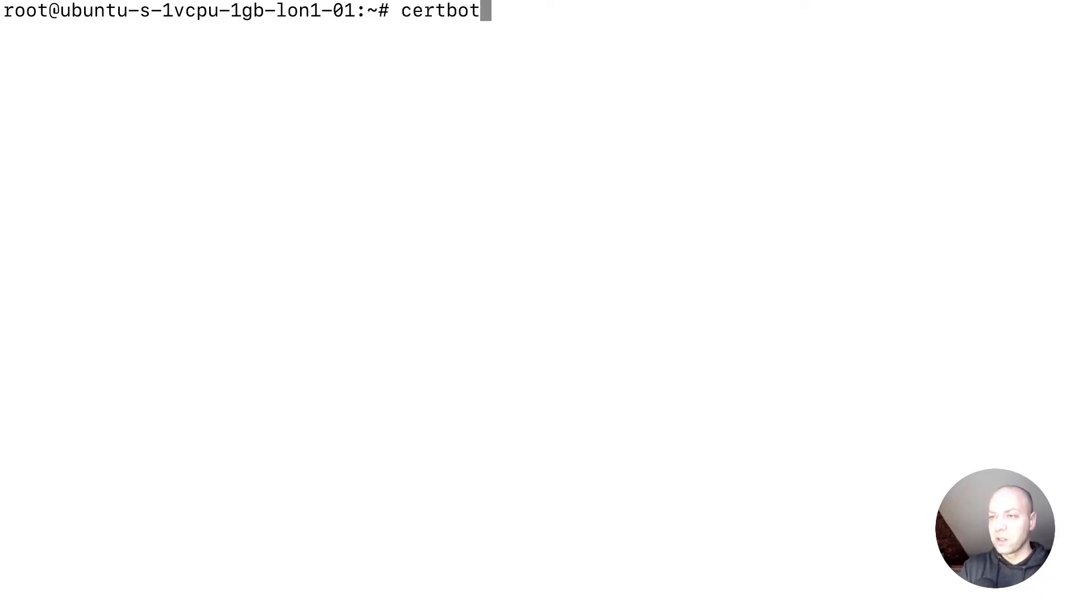
key(Return)
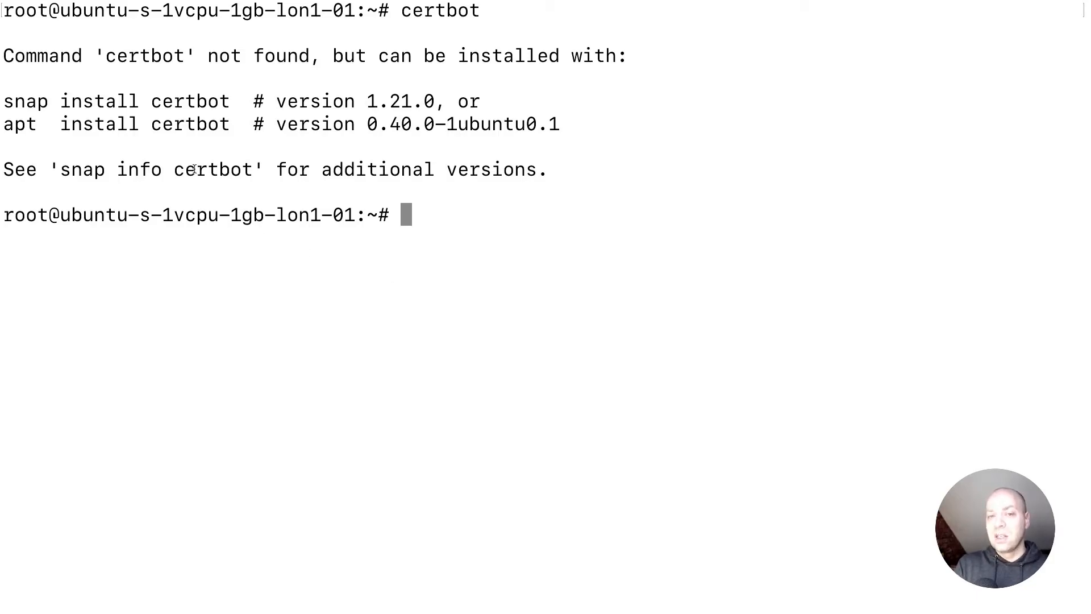
mouse_move(521, 278)
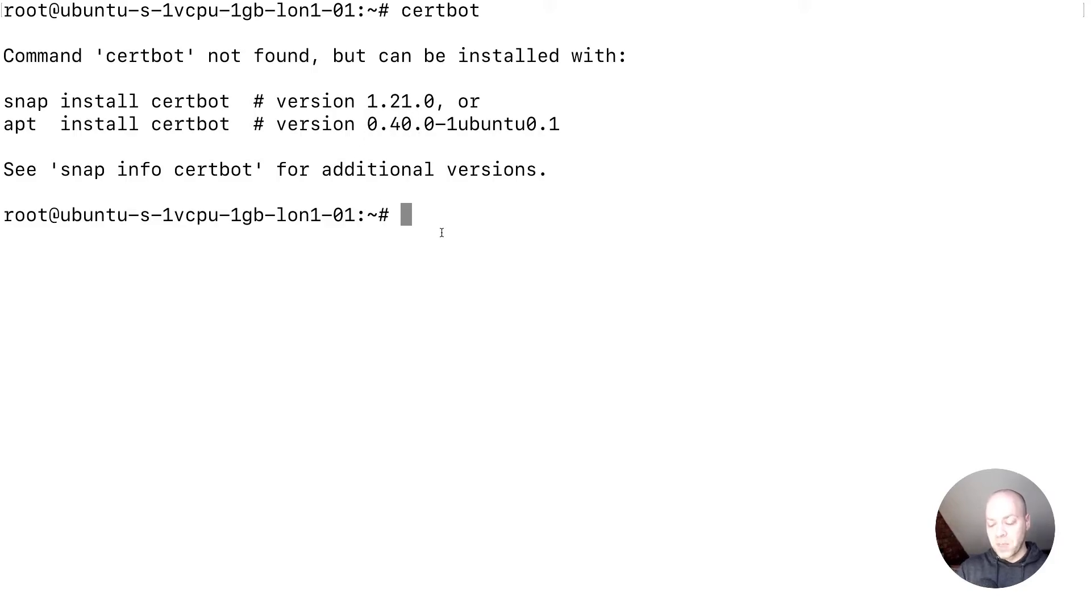
Install Certbot 1.21.0 with sudo snap install certbot --classic.
text(sudo)
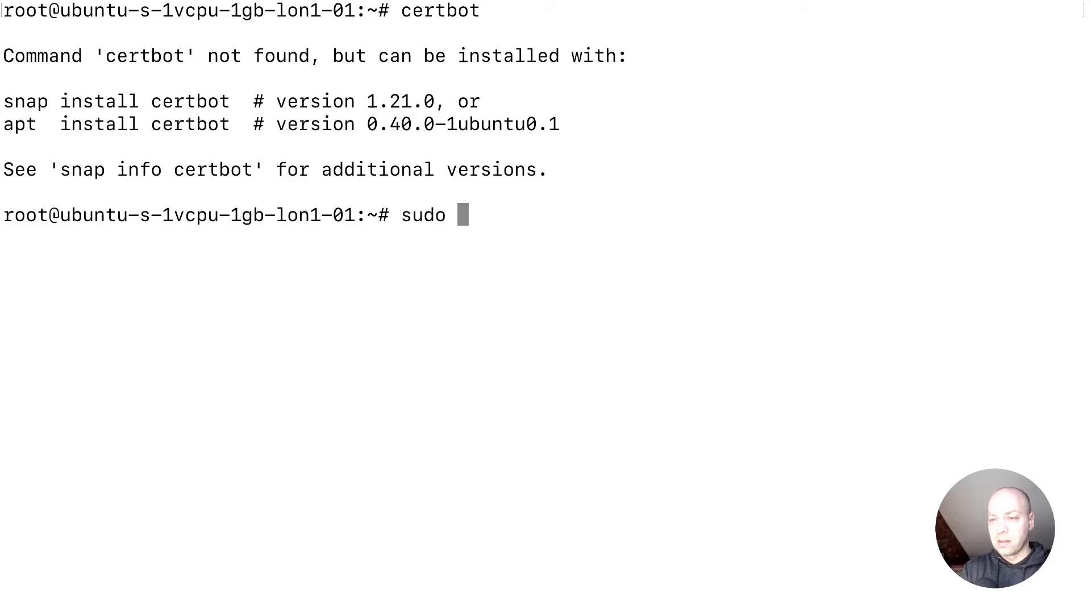
text(snap install)
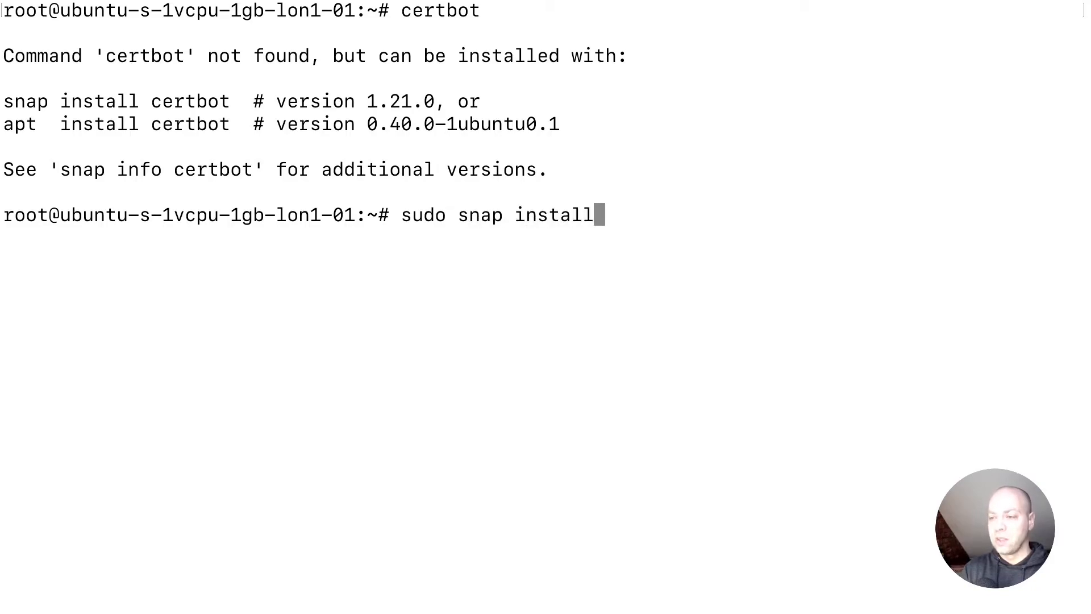
text(certb)
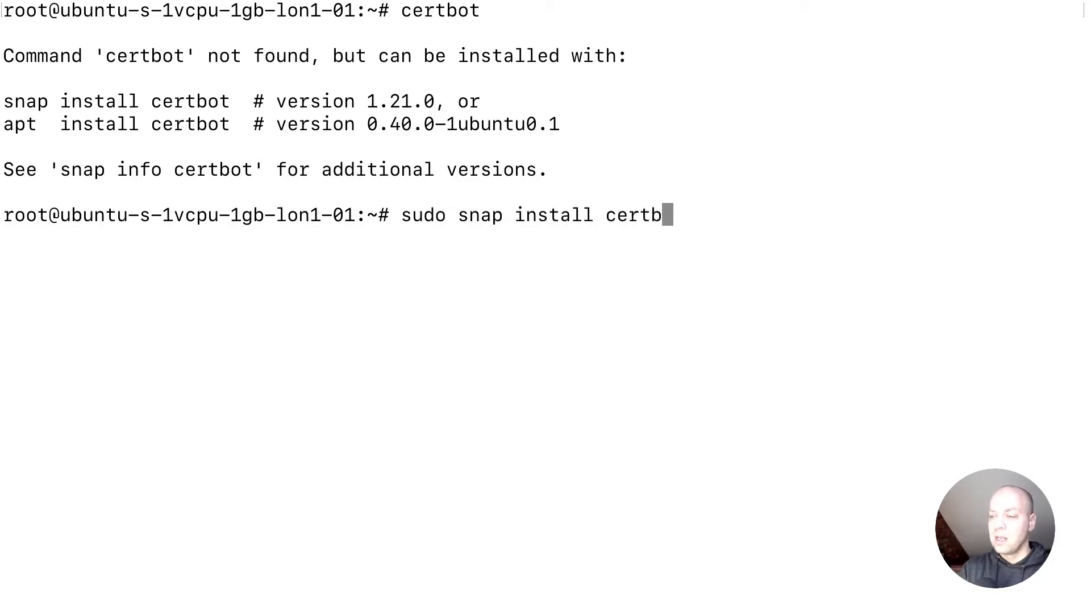
text(ot)
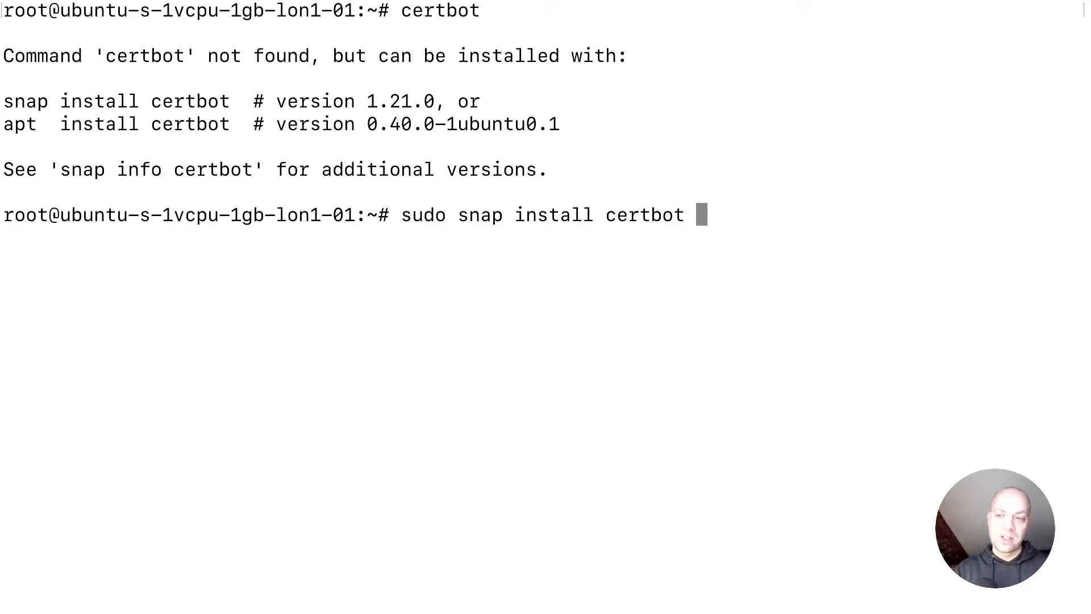
text(-)
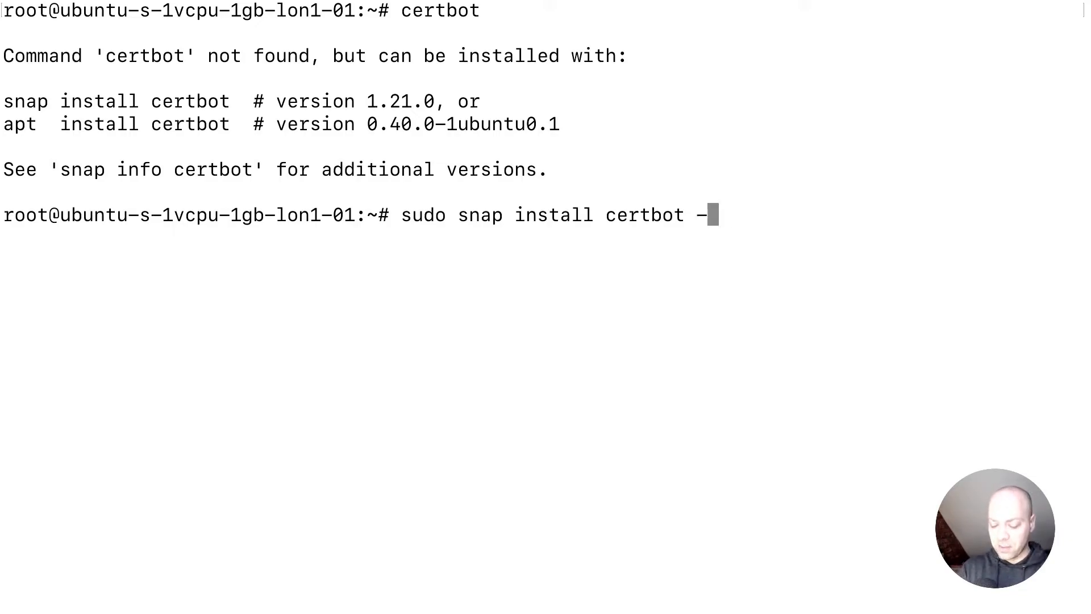
text(-classic)
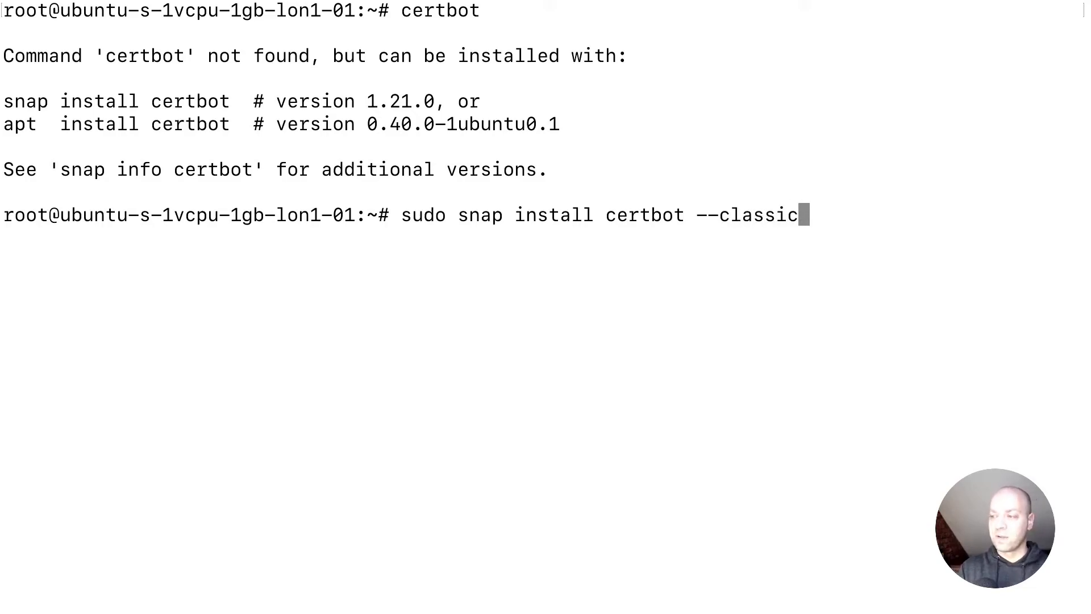
key(Return)
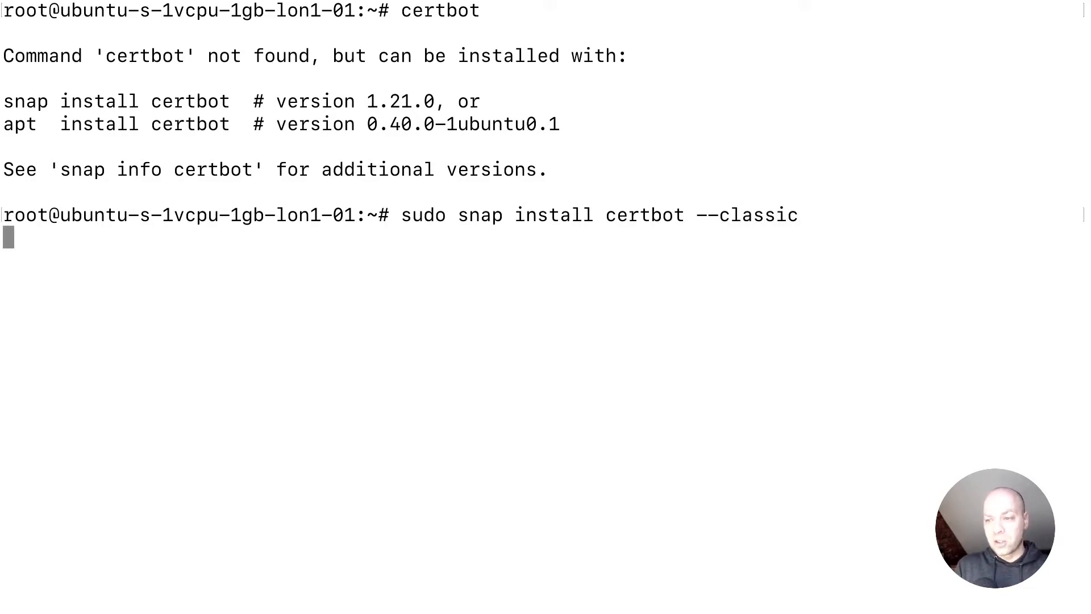
key(Return)
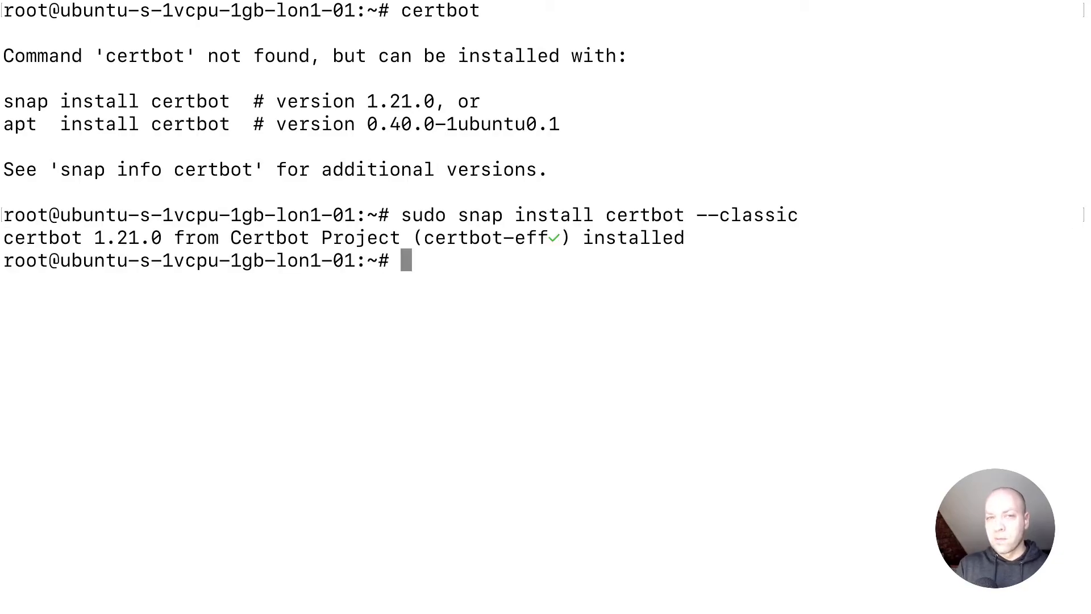
Launch certbot, cancel at the email prompt with an email-required error, then relaunch it.
text(certbot)
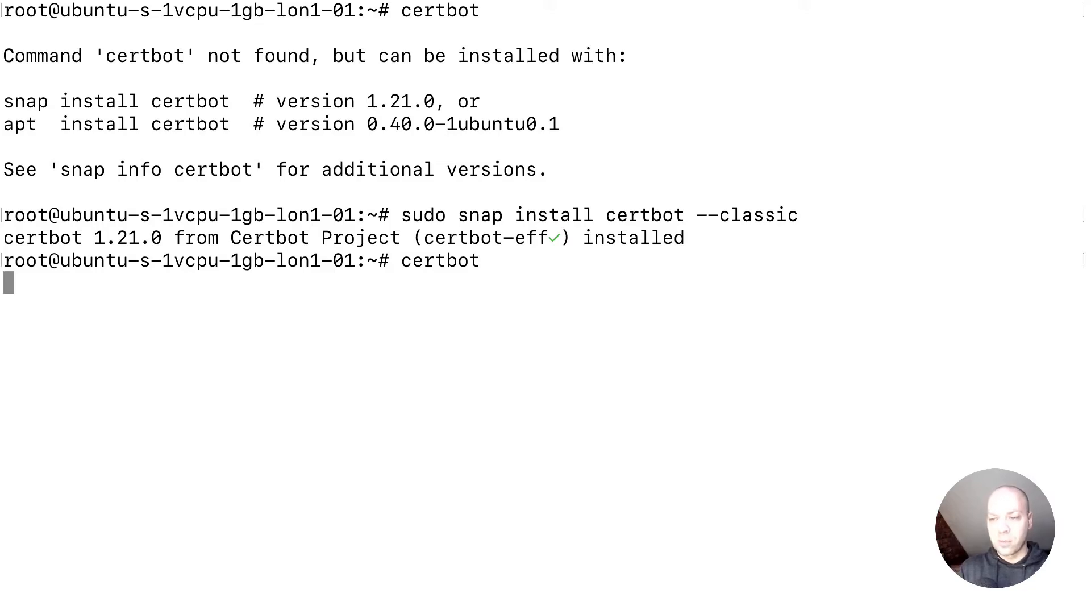
key(Return)
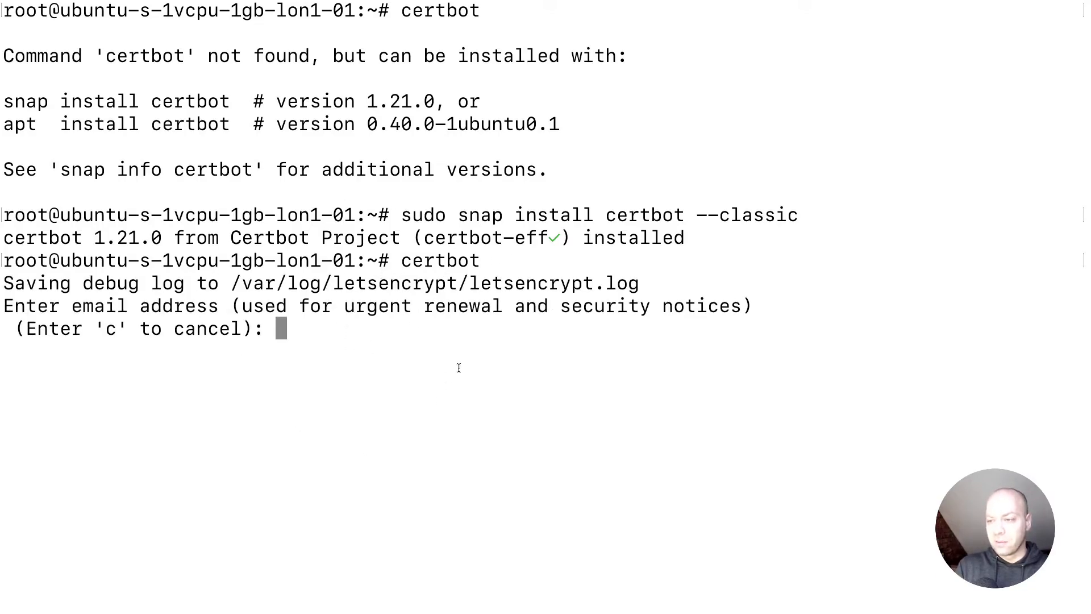
mouse_move(497, 380)
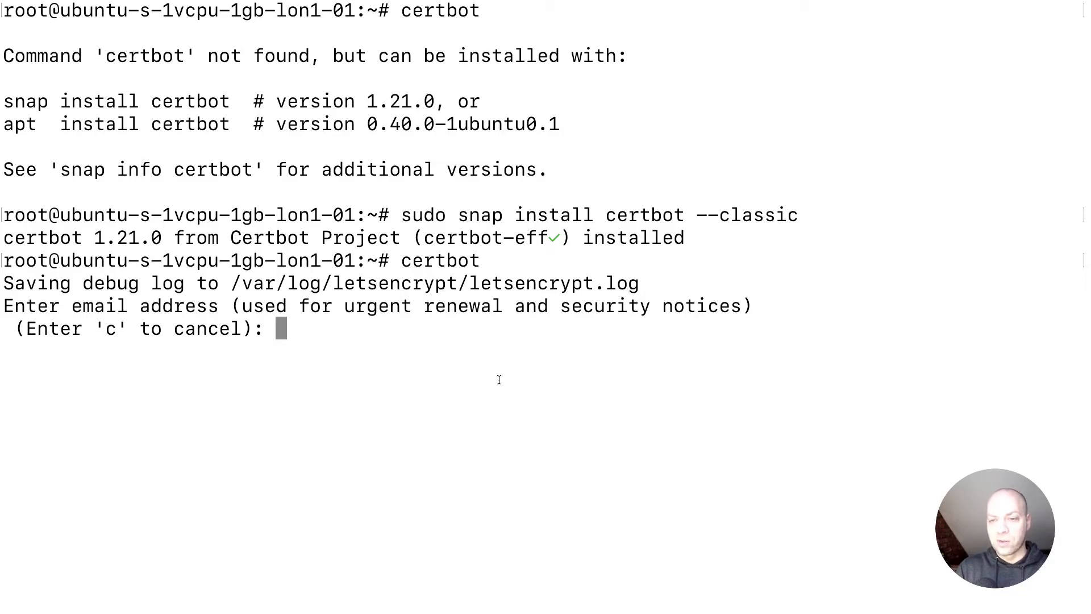
mouse_move(485, 368)
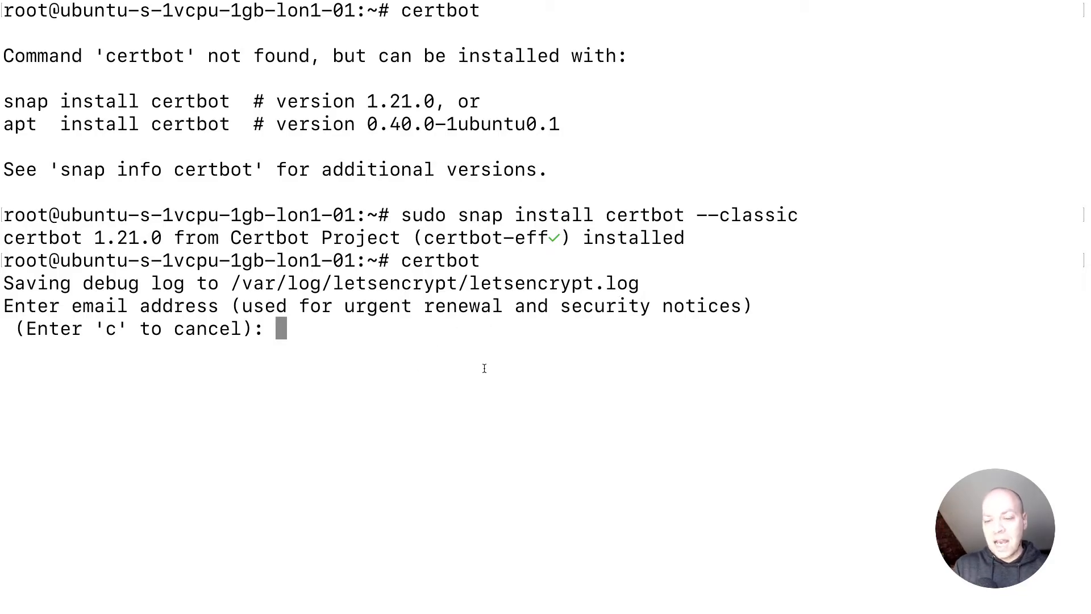
mouse_move(411, 325)
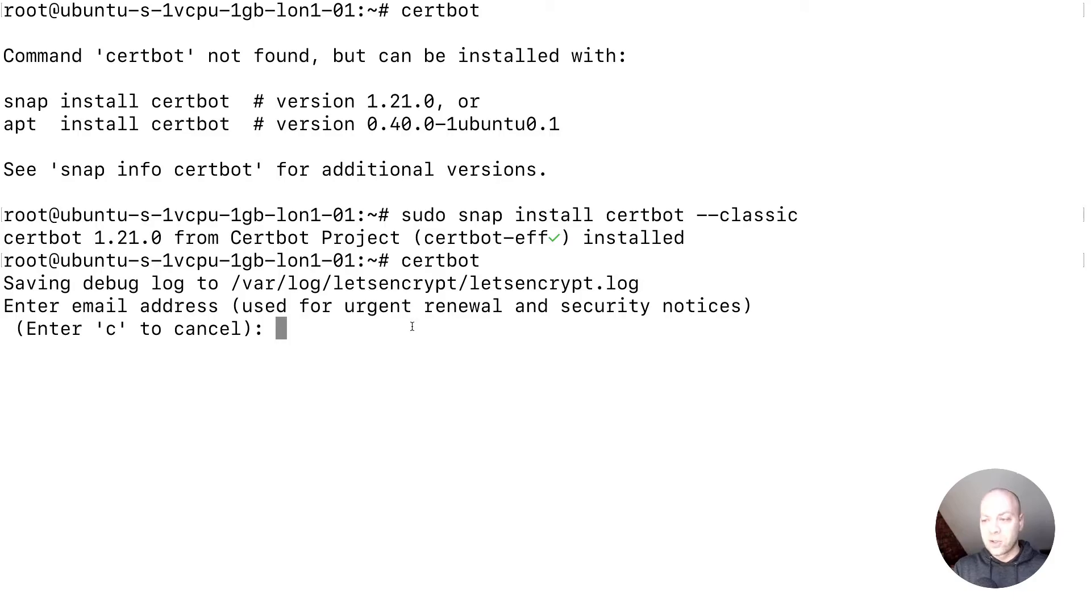
mouse_move(488, 319)
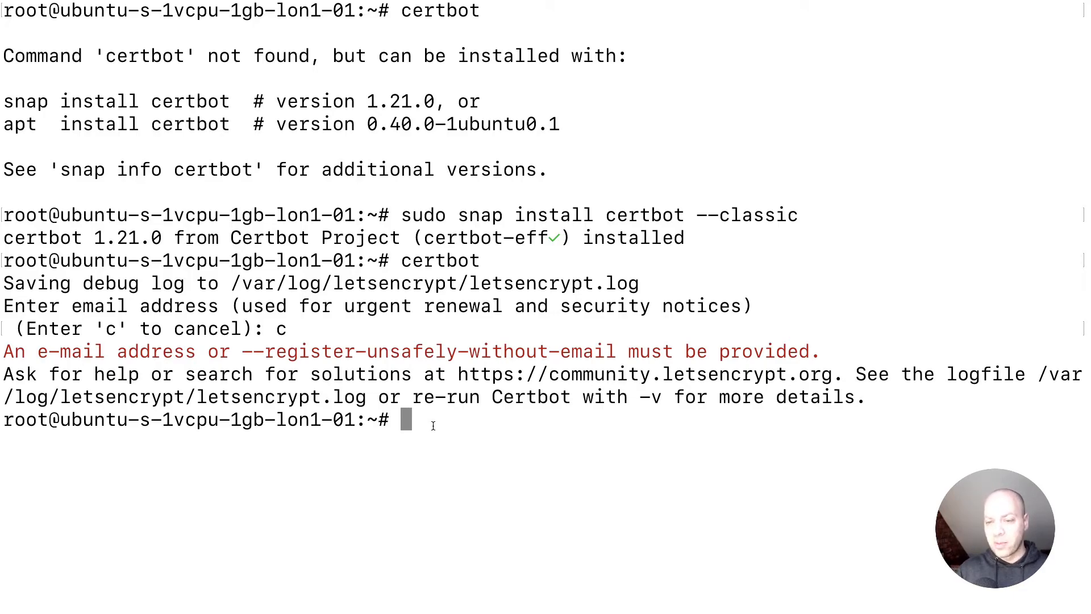
text(certbot)
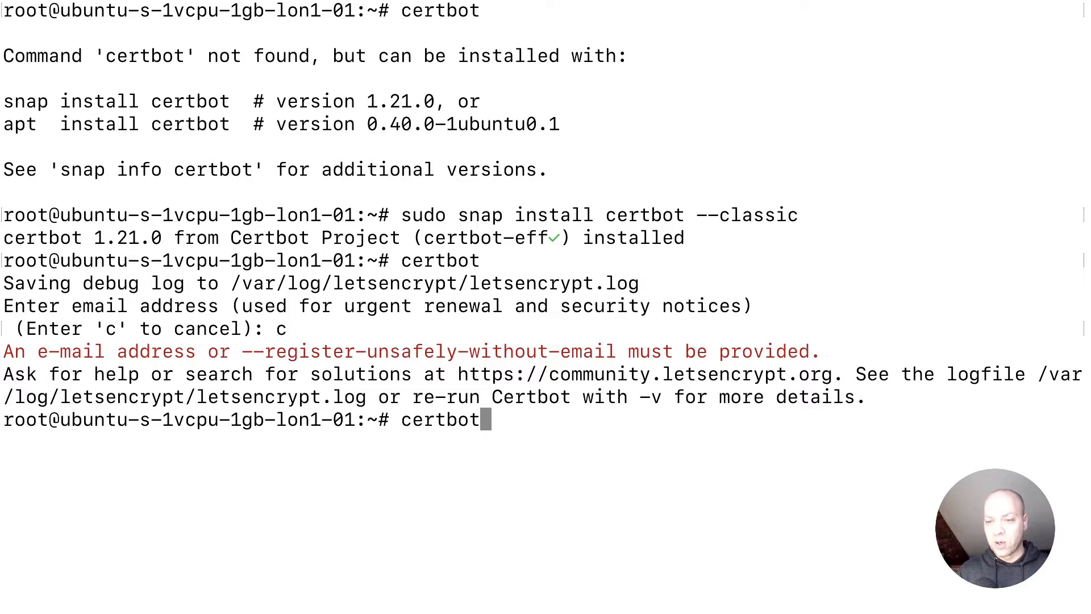
key(Return)
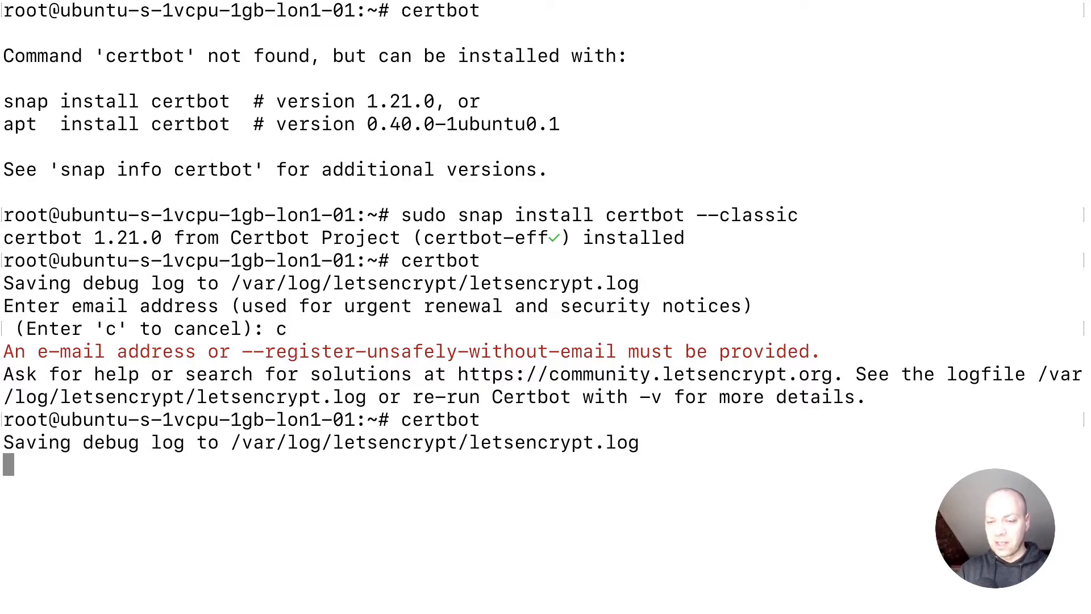
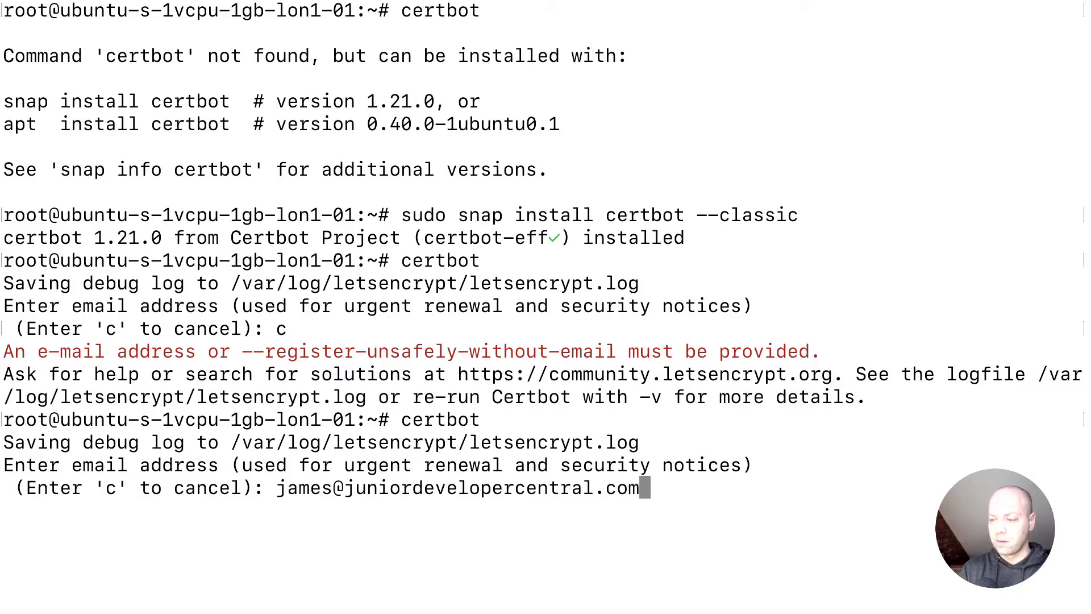
key(Return)
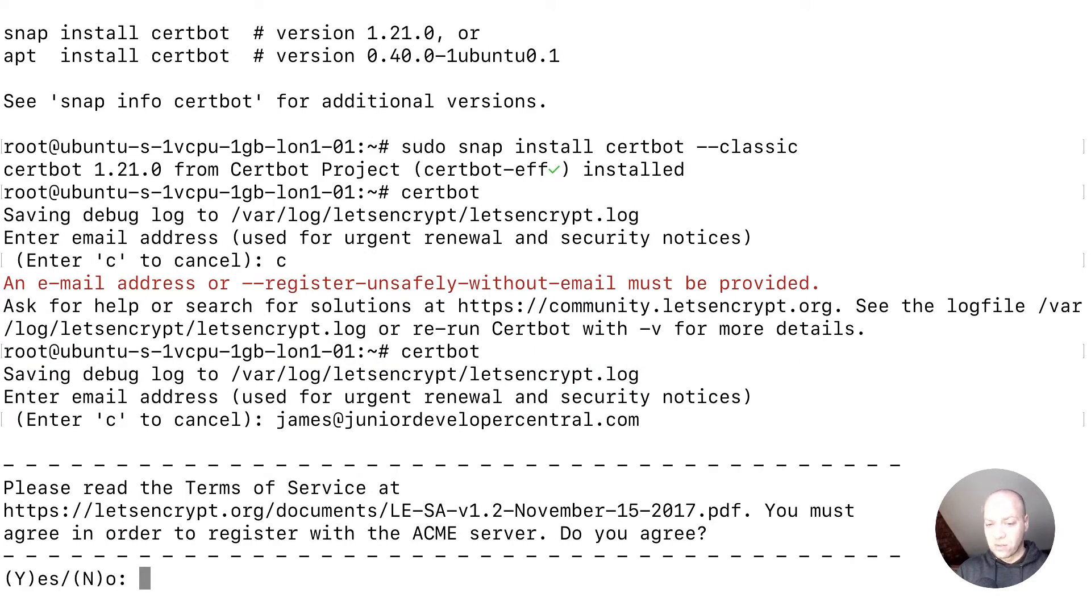
text(y)
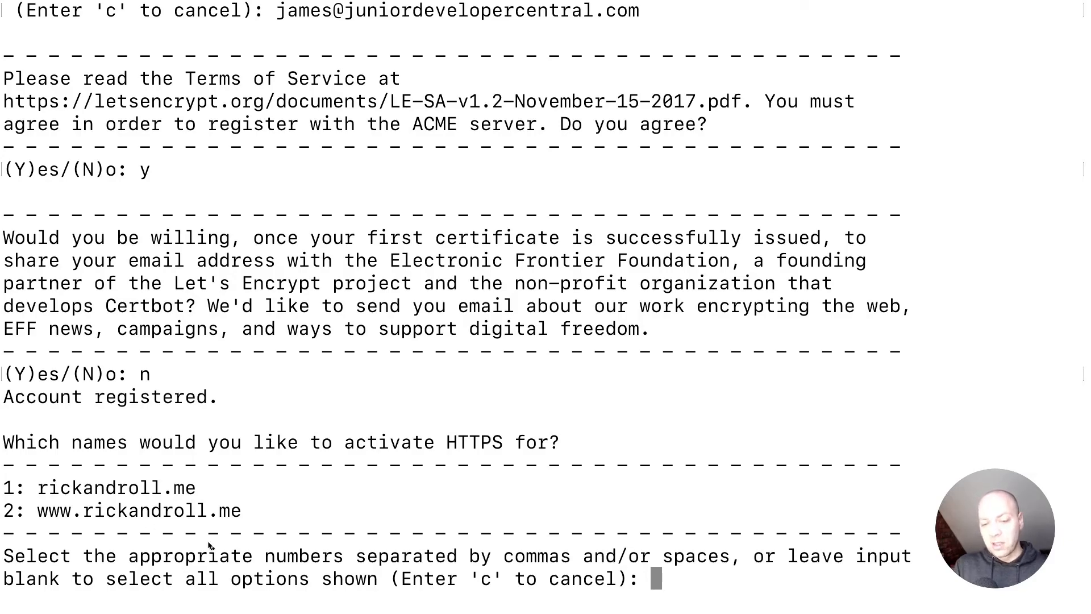
mouse_move(321, 515)
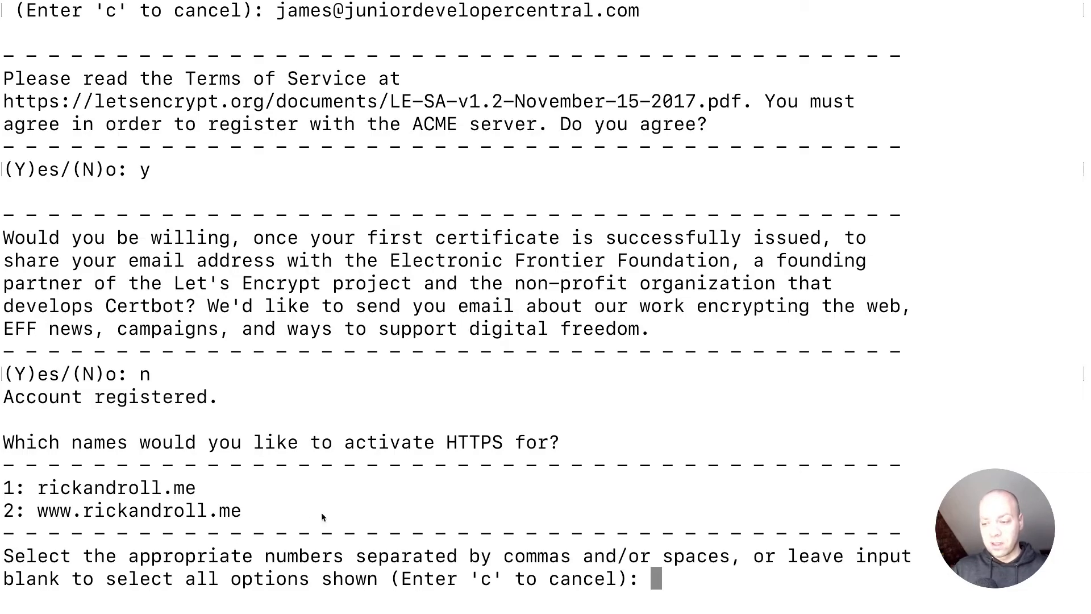
text(1,2)
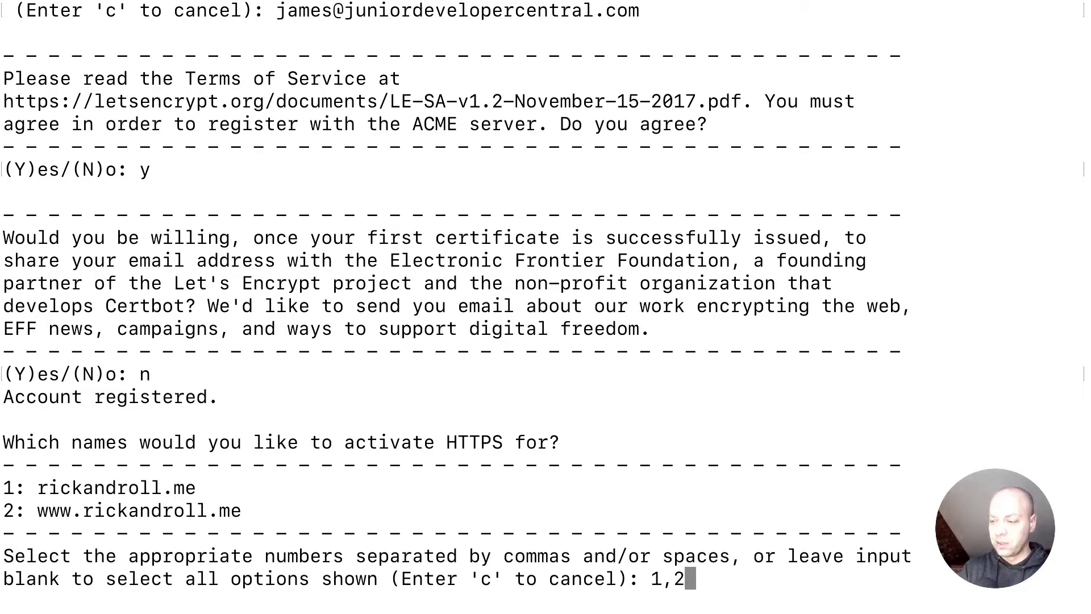
mouse_move(634, 530)
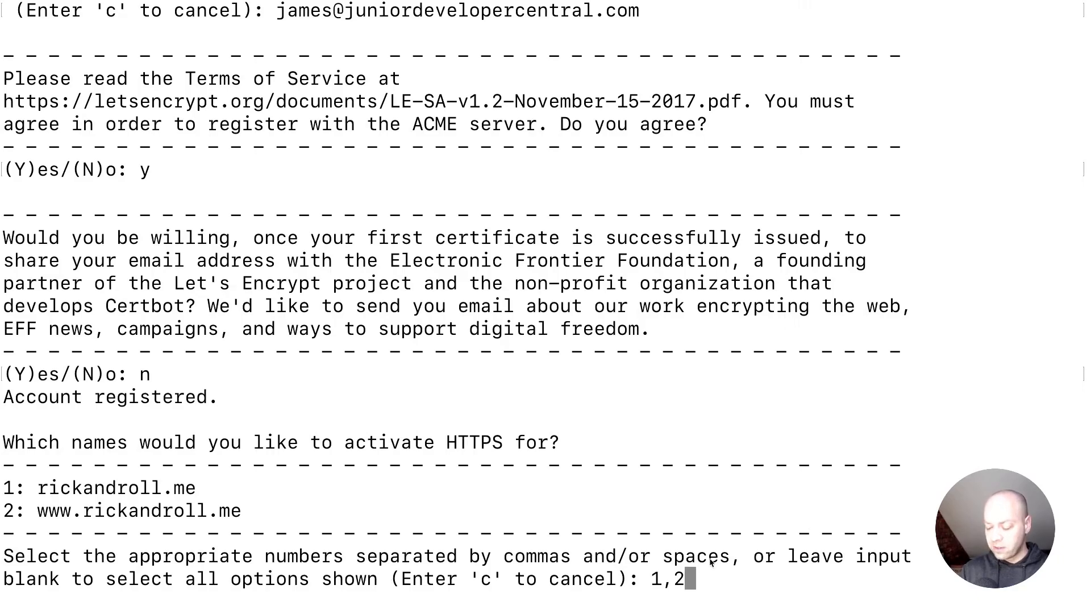
key(Return)
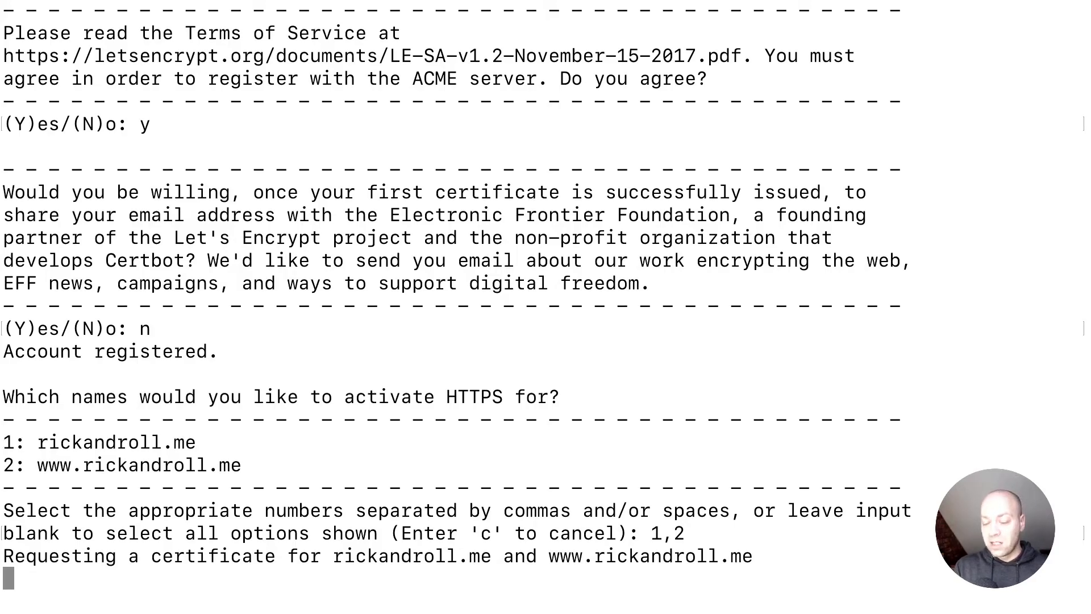
scroll(down, 3)
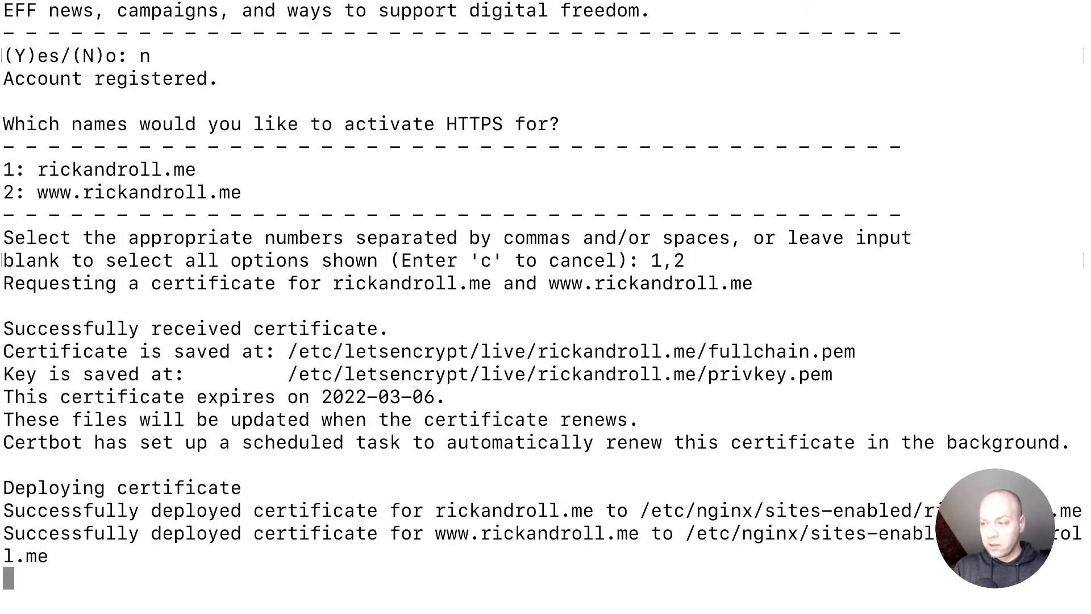
scroll(down, 3)
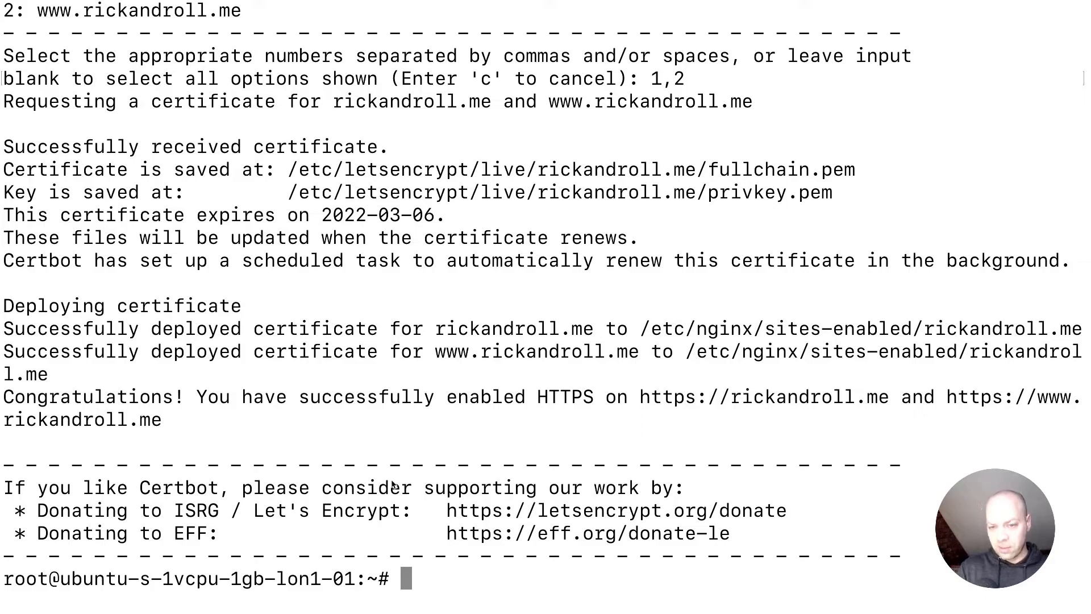
mouse_move(662, 309)
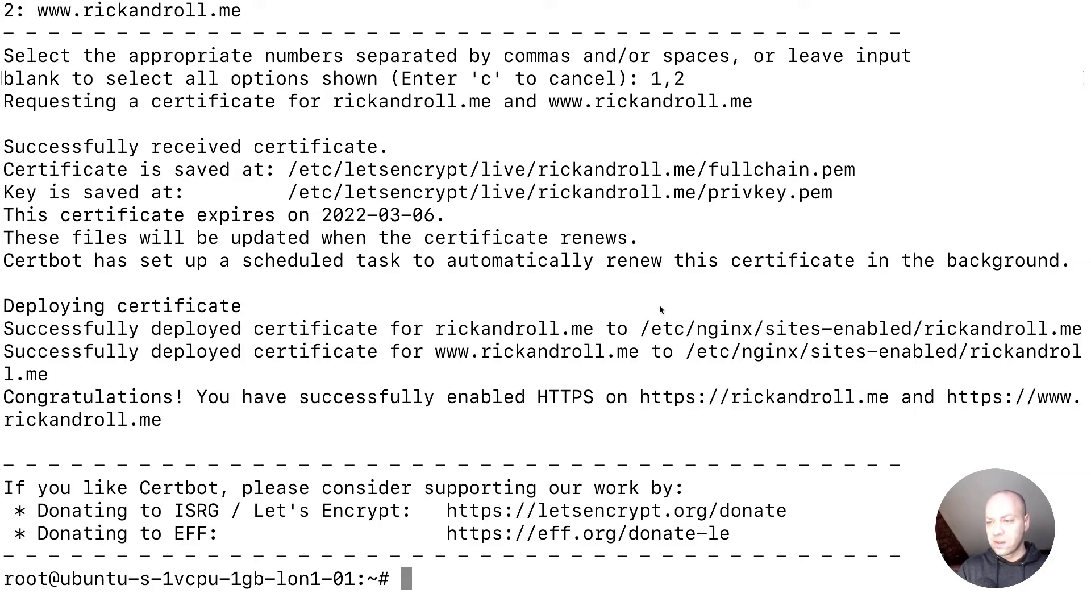
mouse_move(904, 433)
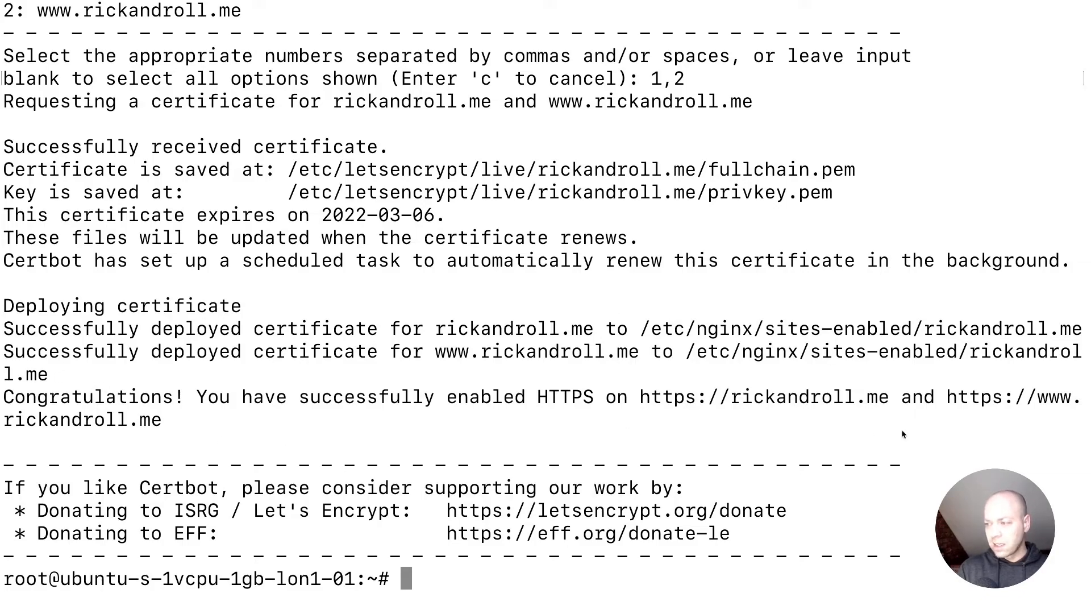
Show /etc/nginx/sites-enabled/rickandroll.me with its Certbot-managed 443 SSL lines.
text(cat)
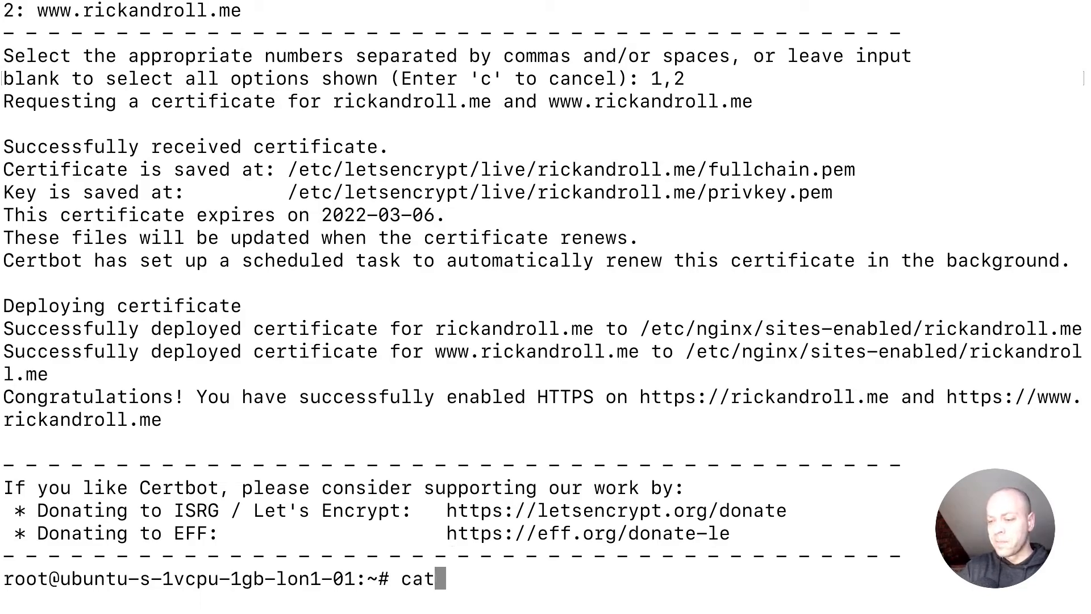
text(/etc/)
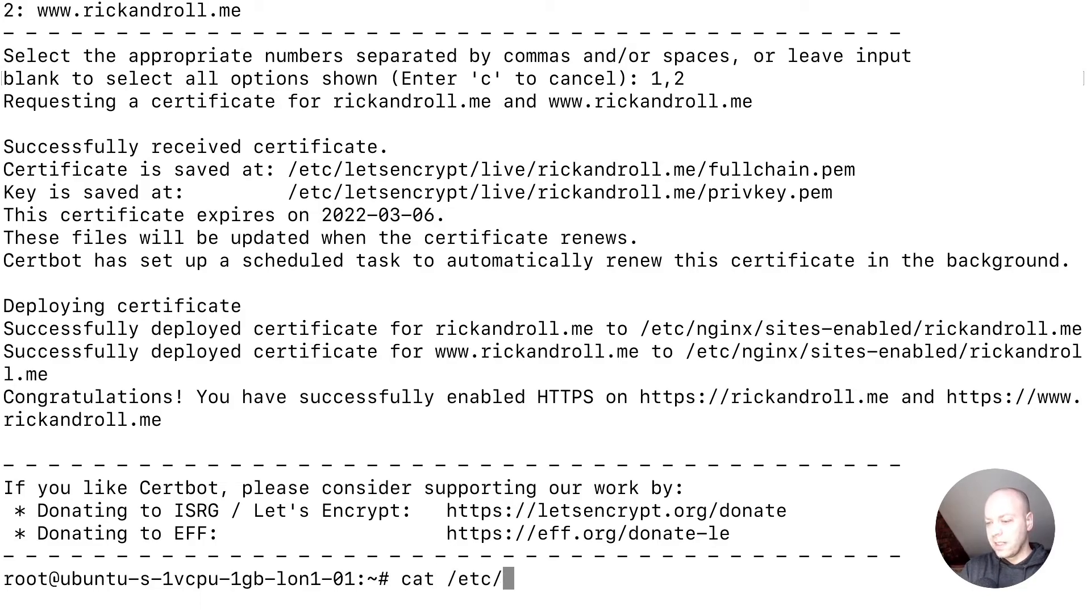
text(nginx/sit)
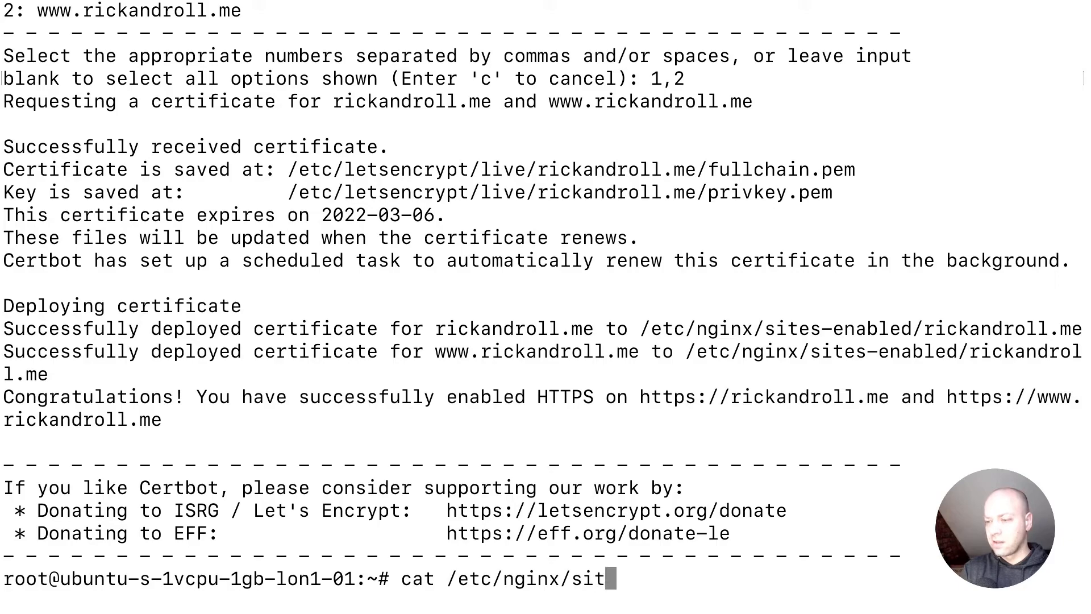
text(es-enabled)
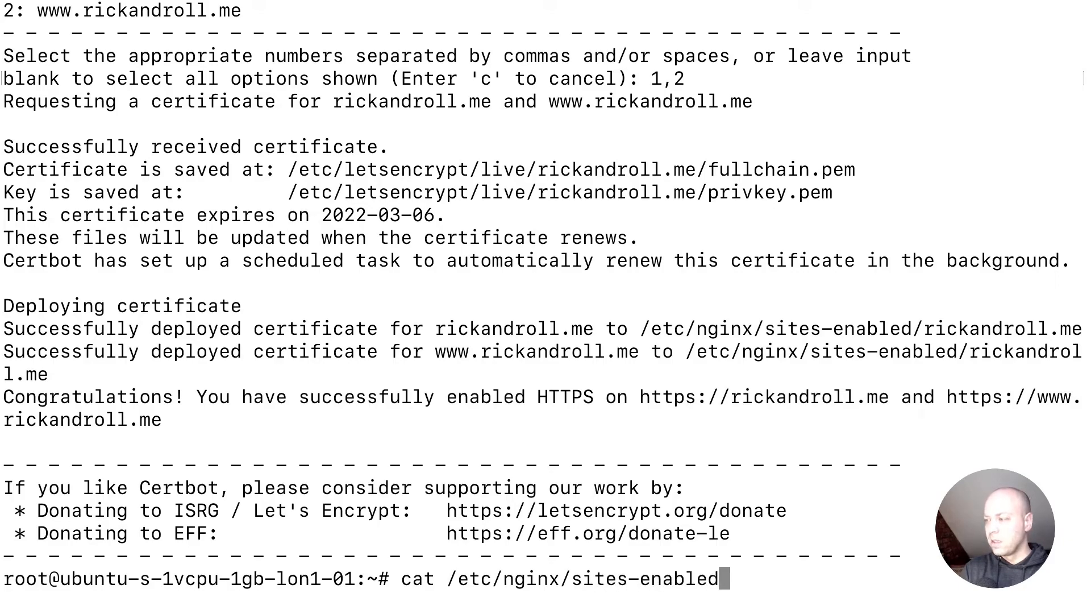
text(/rickandroll.me)
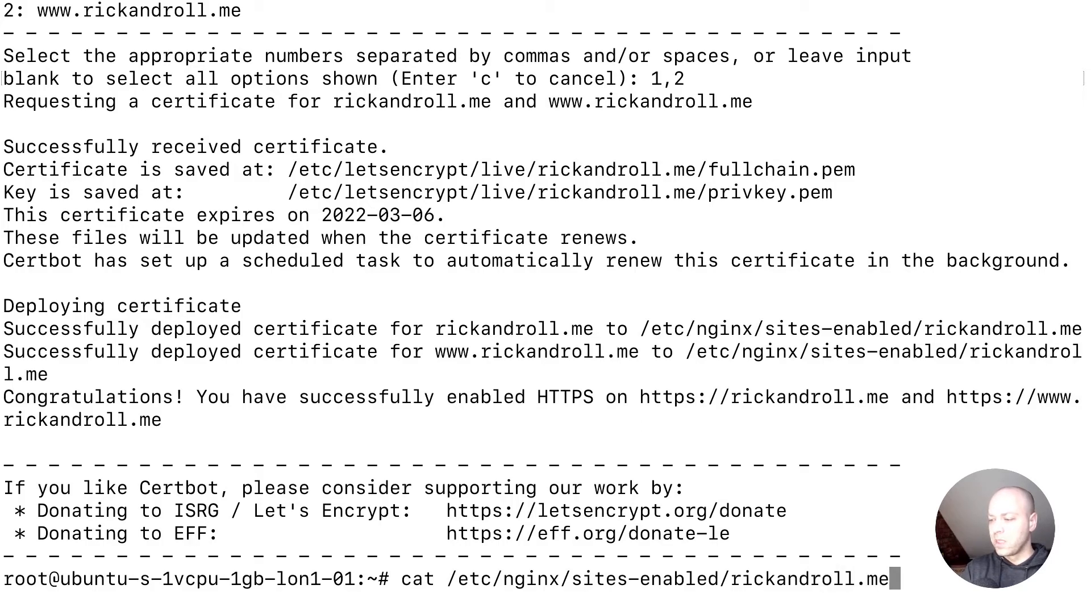
key(Return)
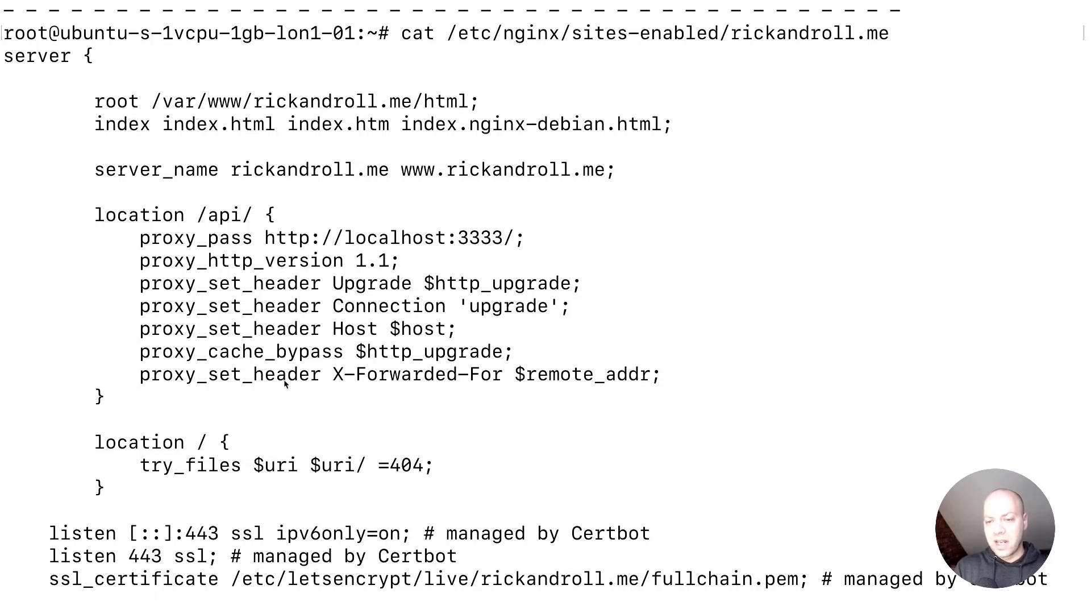
scroll(down, 3)
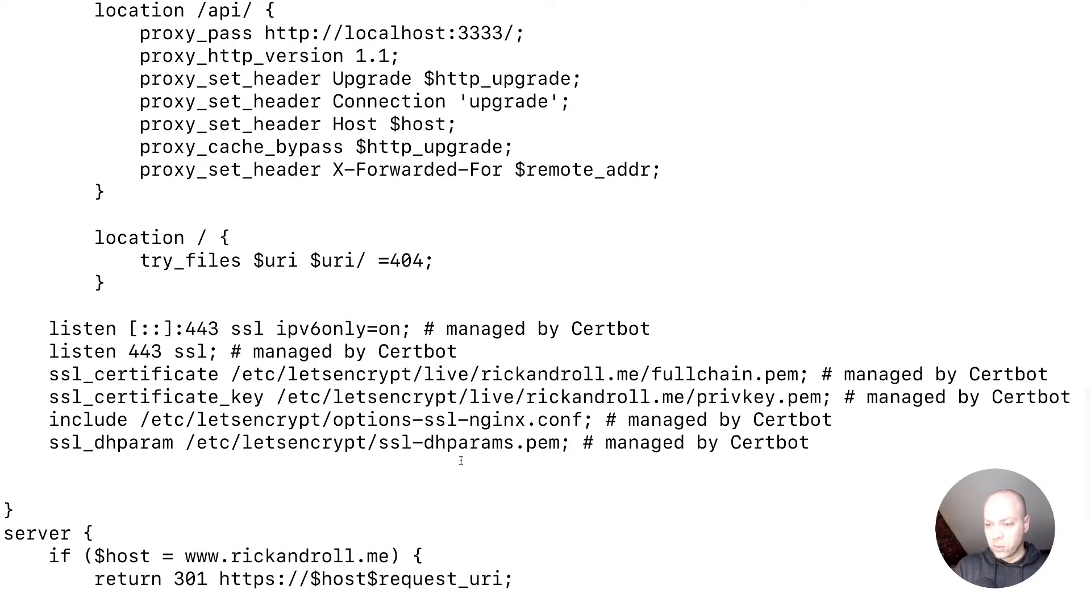
scroll(down, 3)
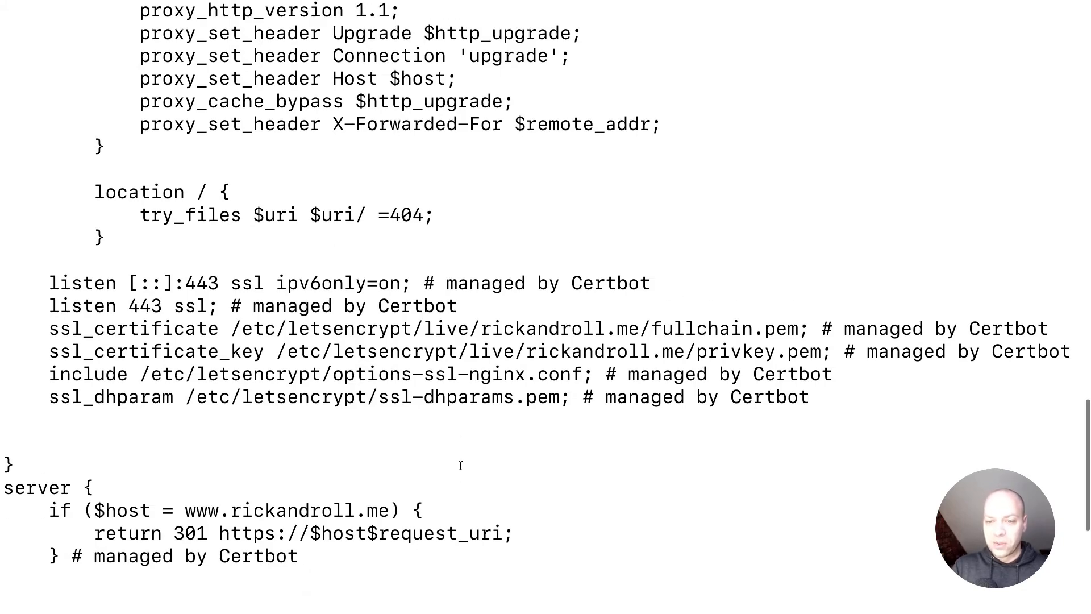
scroll(down, 3)
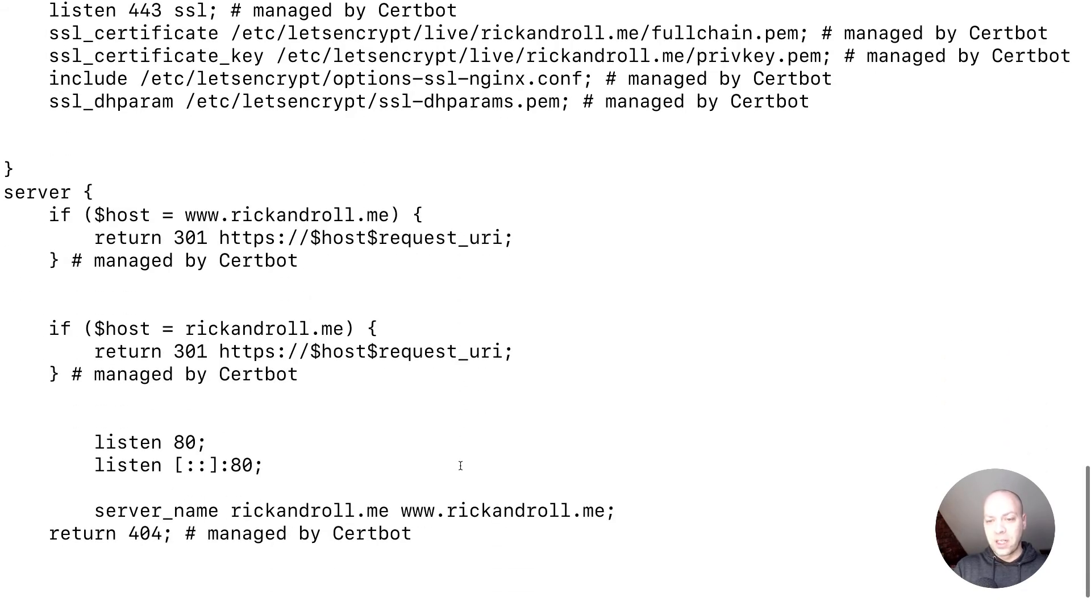
mouse_move(382, 448)
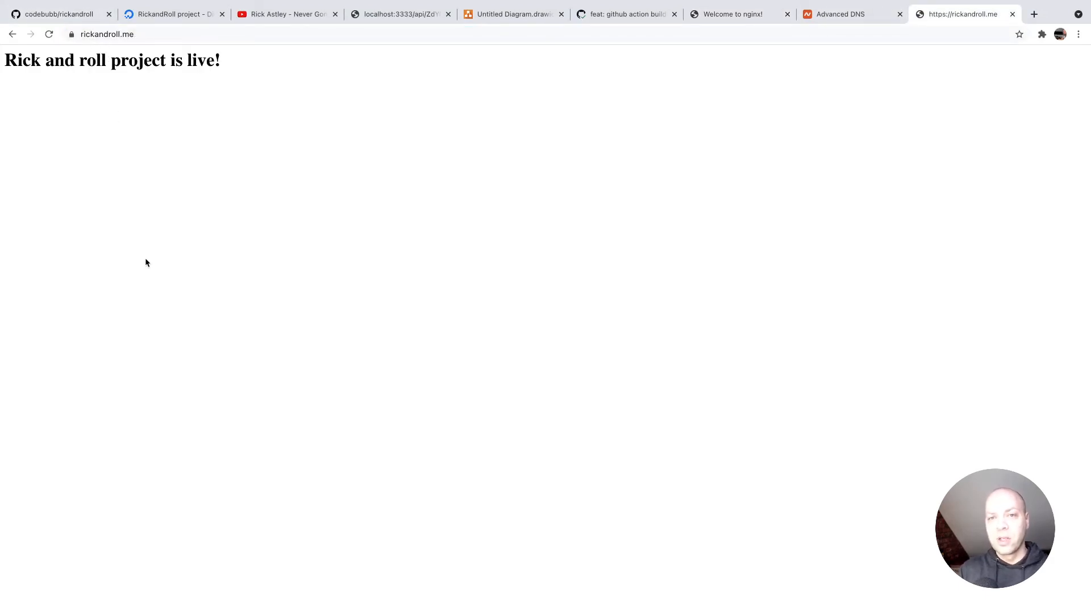
mouse_move(72, 49)
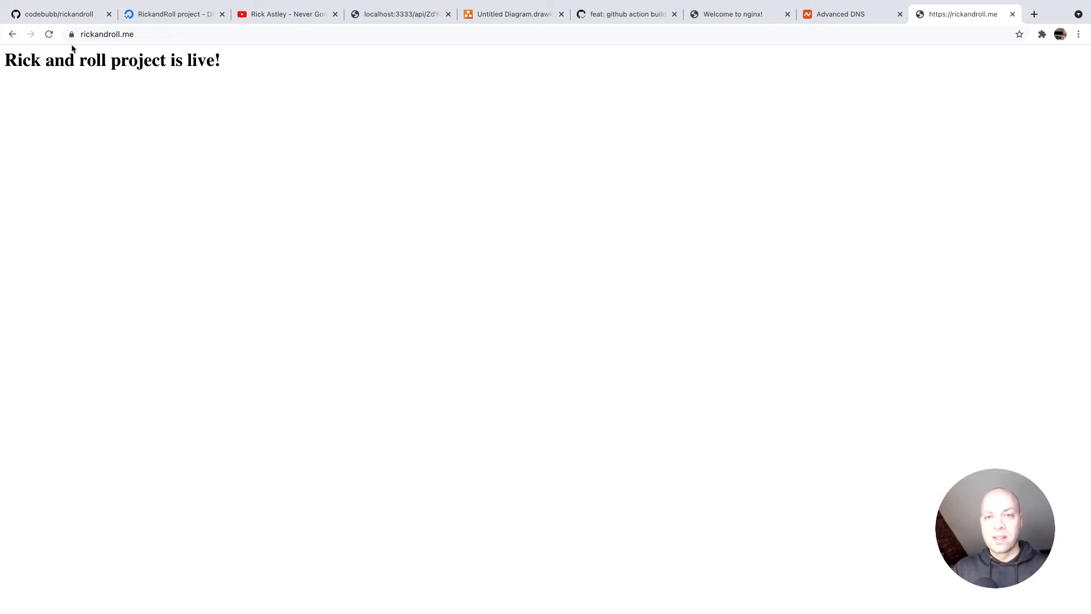
click(70, 33)
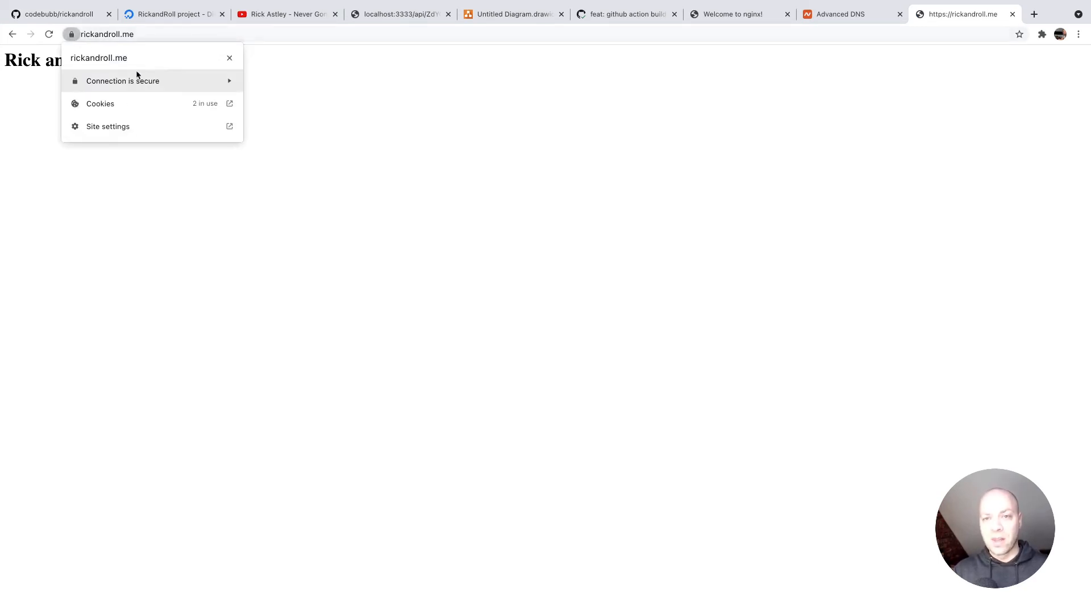
click(122, 80)
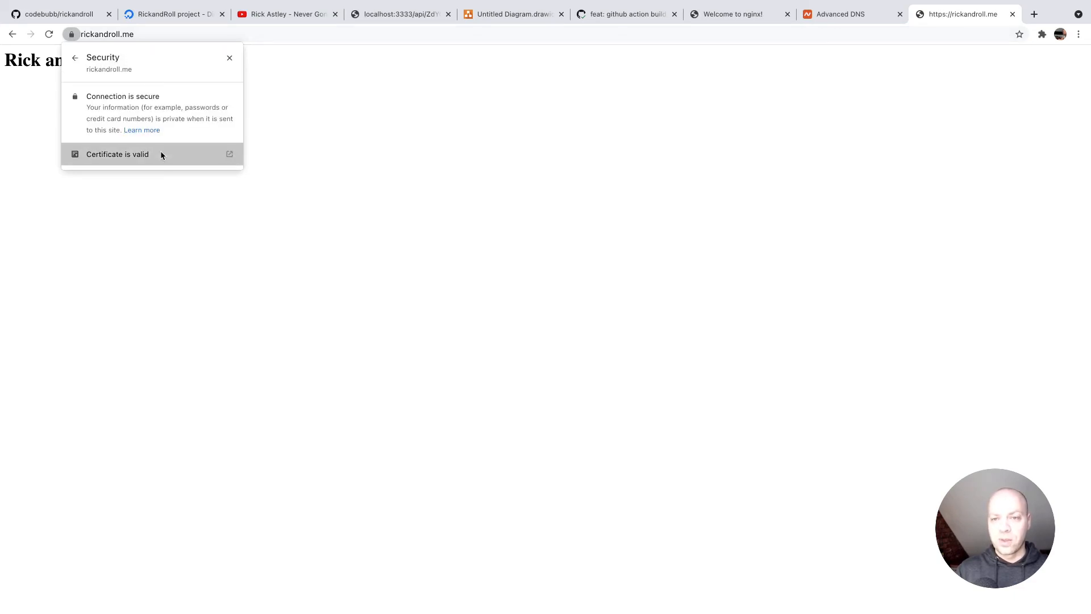
click(117, 154)
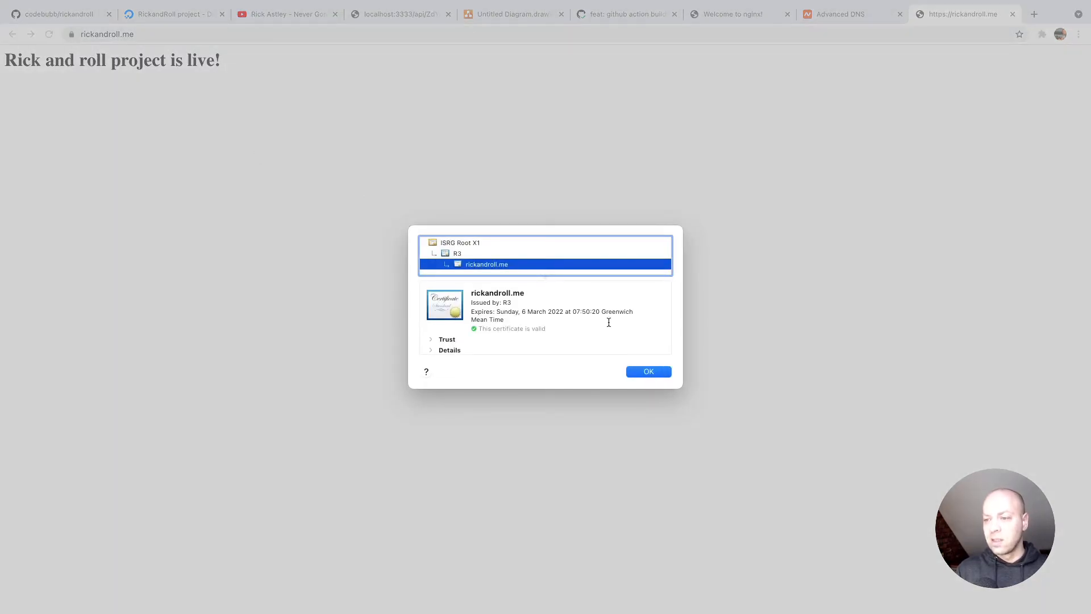
mouse_move(561, 364)
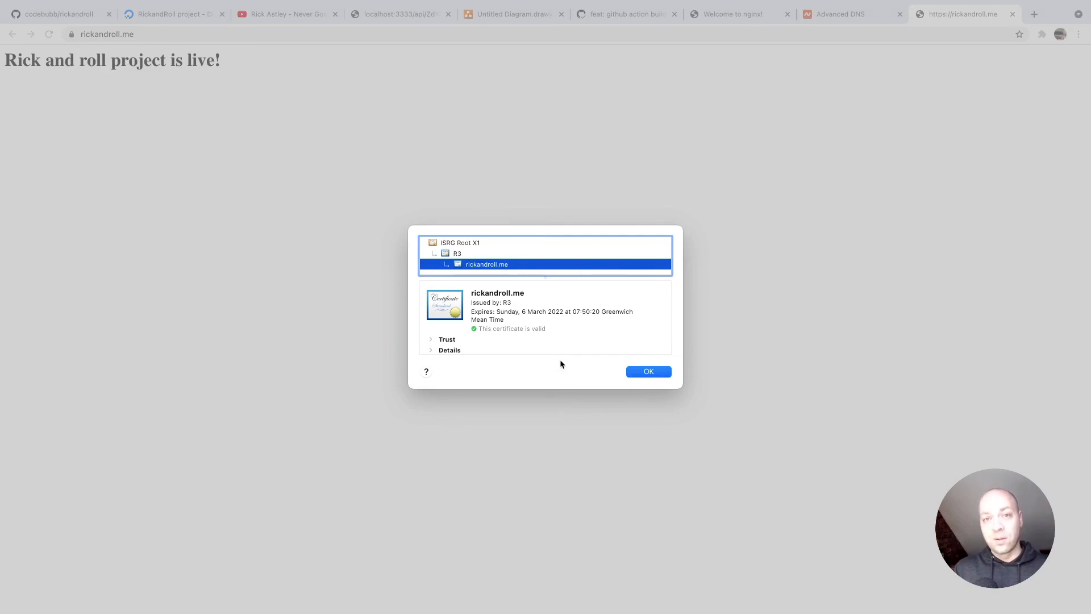
click(646, 371)
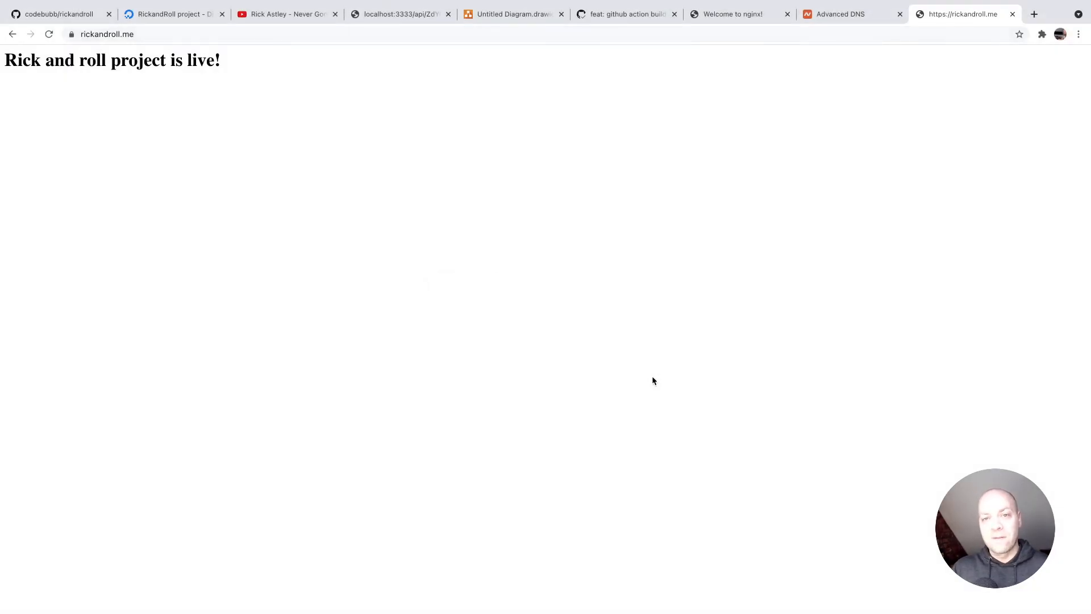